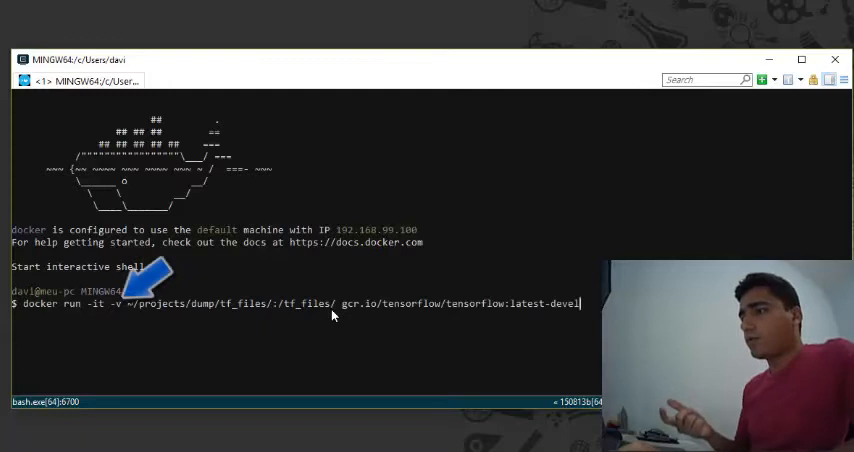
{"action": "mouse_move", "coordinate": [424, 335]}
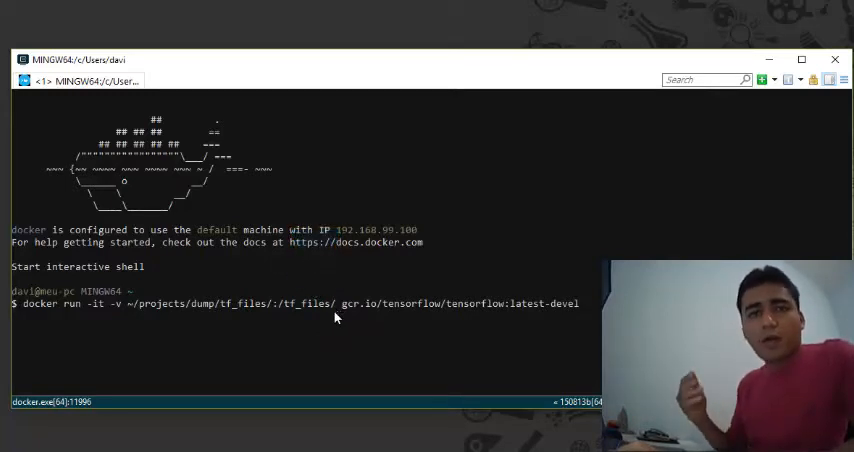
Bring up the root shell prompt in the freshly started TensorFlow devel container.
{"action": "key", "text": "Return"}
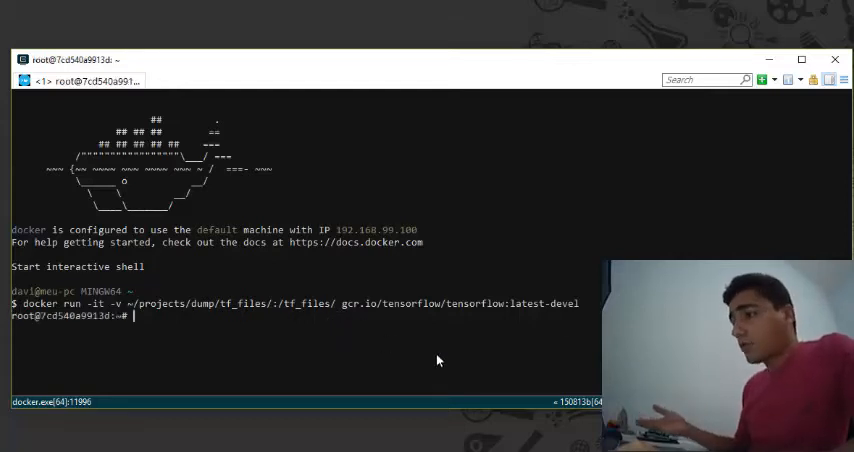
{"action": "mouse_move", "coordinate": [448, 363]}
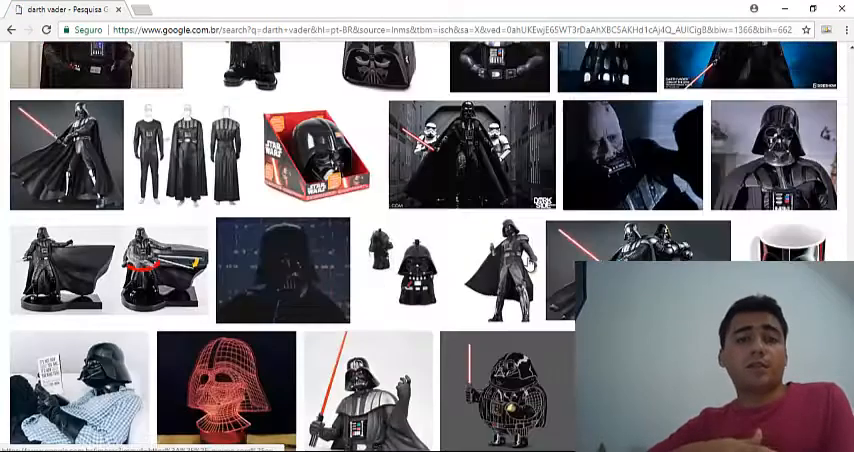
Scroll down through the Darth Vader Google Images results.
{"action": "scroll", "scroll_direction": "down", "scroll_amount": 3}
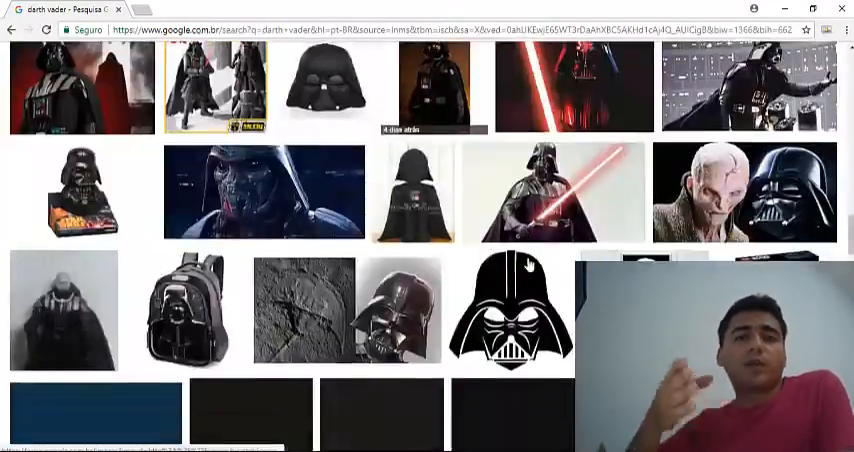
{"action": "scroll", "scroll_direction": "down", "scroll_amount": 3}
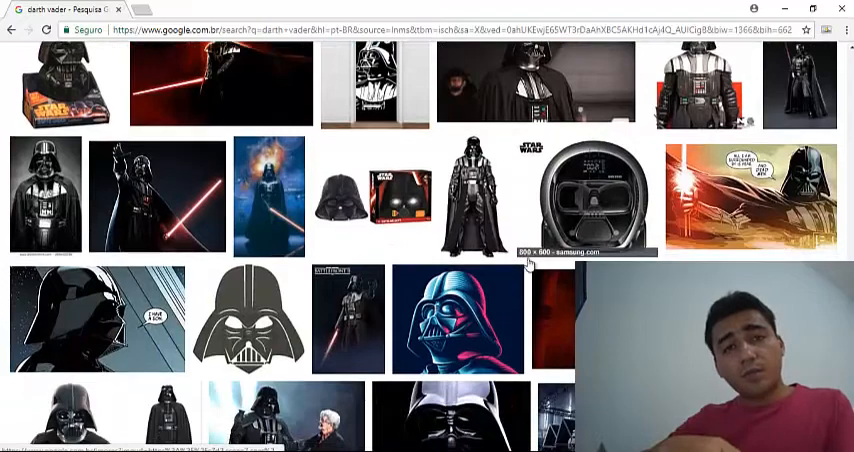
{"action": "scroll", "scroll_direction": "down", "scroll_amount": 3}
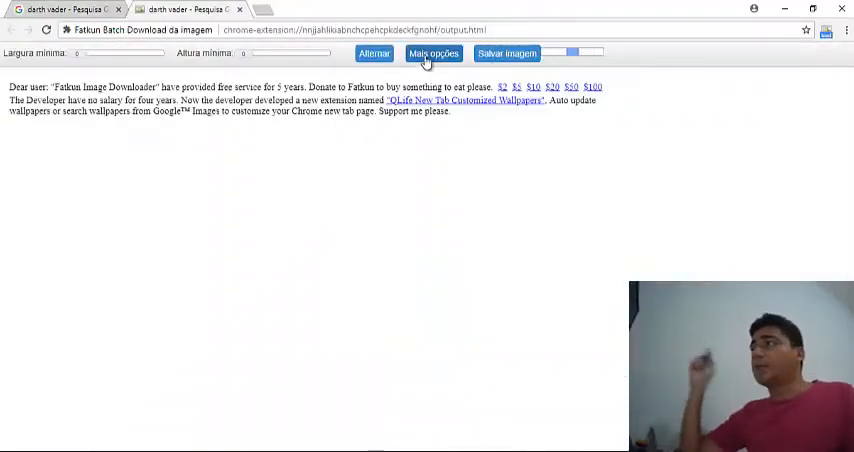
Rename the selected Darth Vader images using the 'vader' file name pattern.
{"action": "left_click", "coordinate": [433, 53]}
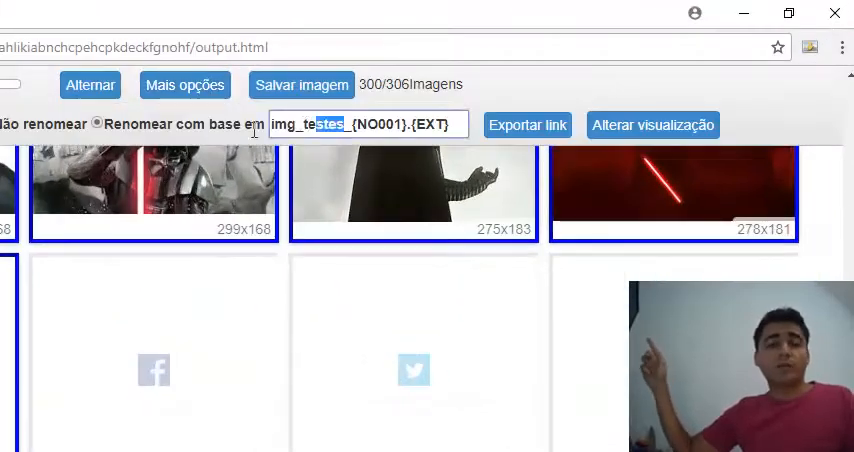
{"action": "type", "text": "vader"}
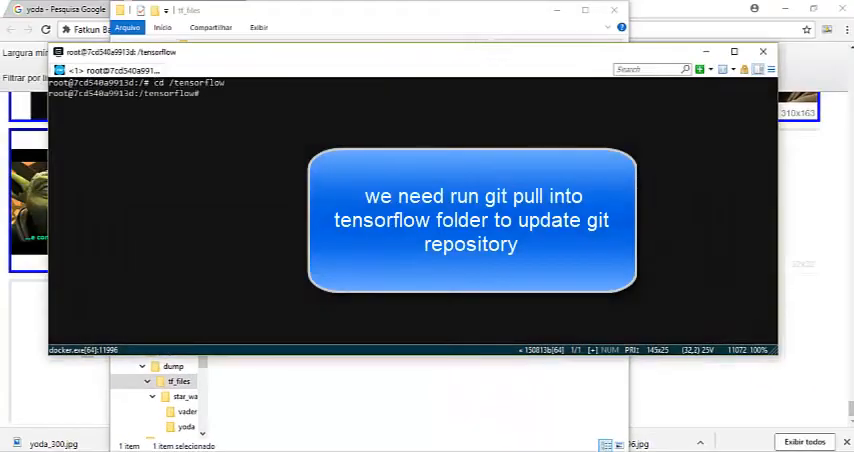
Run git pull in /tensorflow, which reports the repository is already up to date.
{"action": "type", "text": "git pull"}
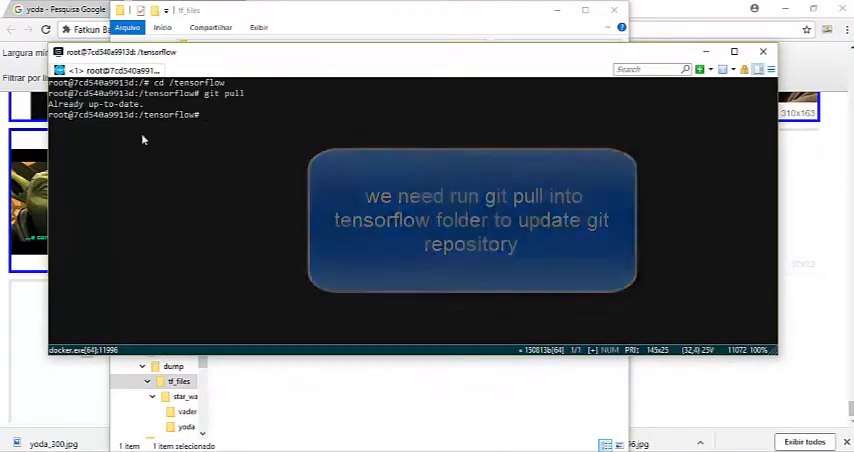